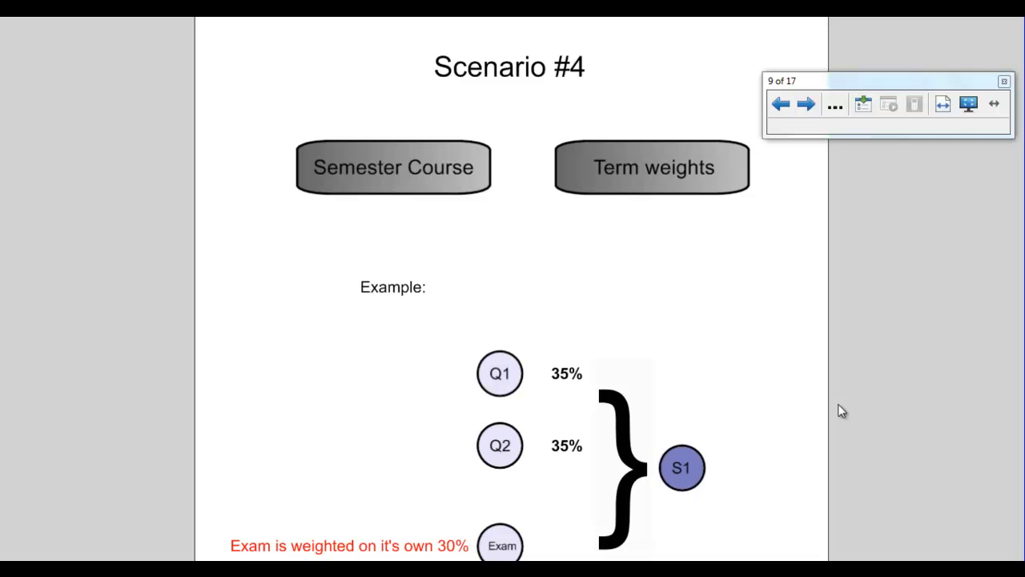
mouse_move(539, 438)
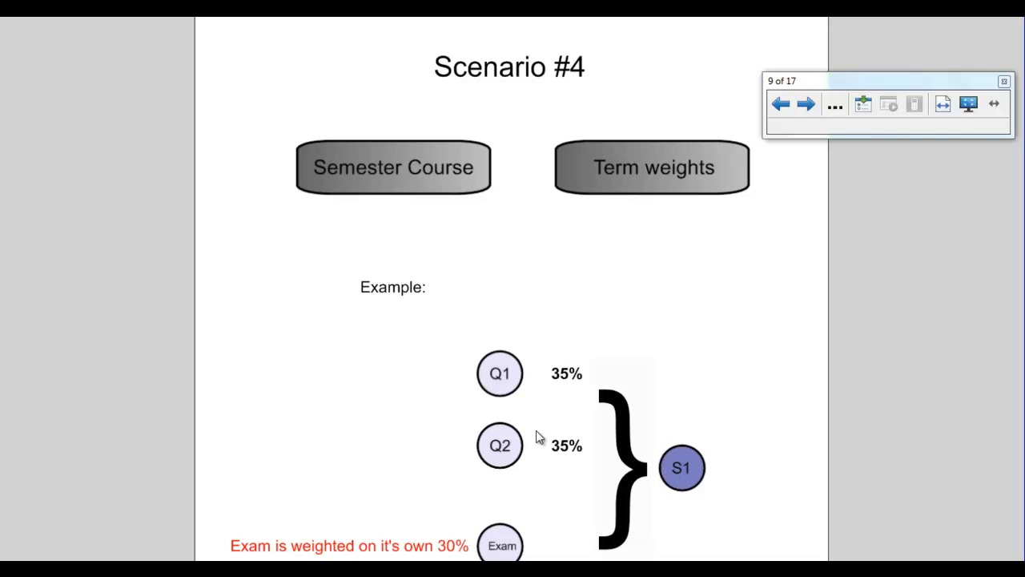
mouse_move(535, 389)
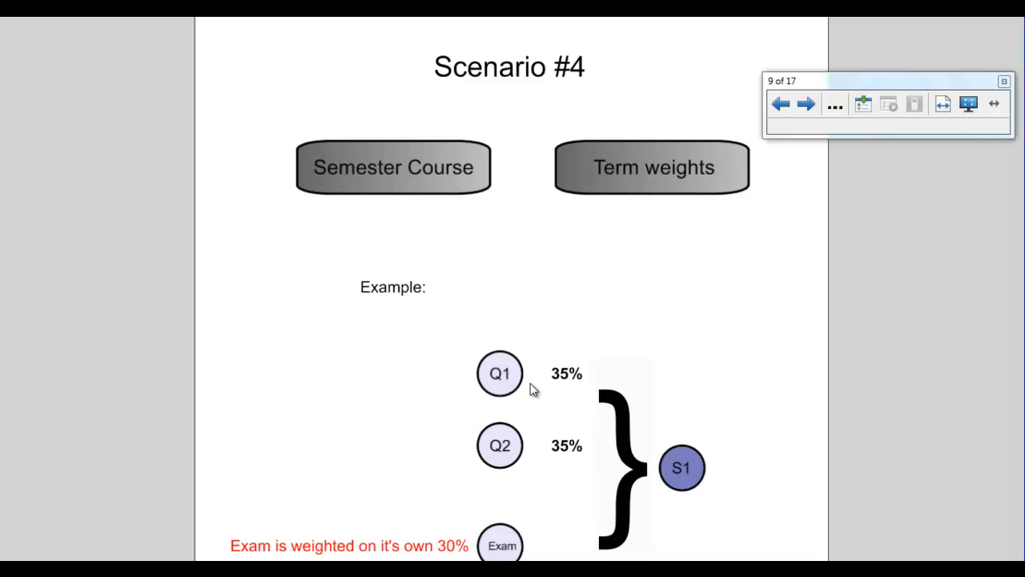
mouse_move(425, 535)
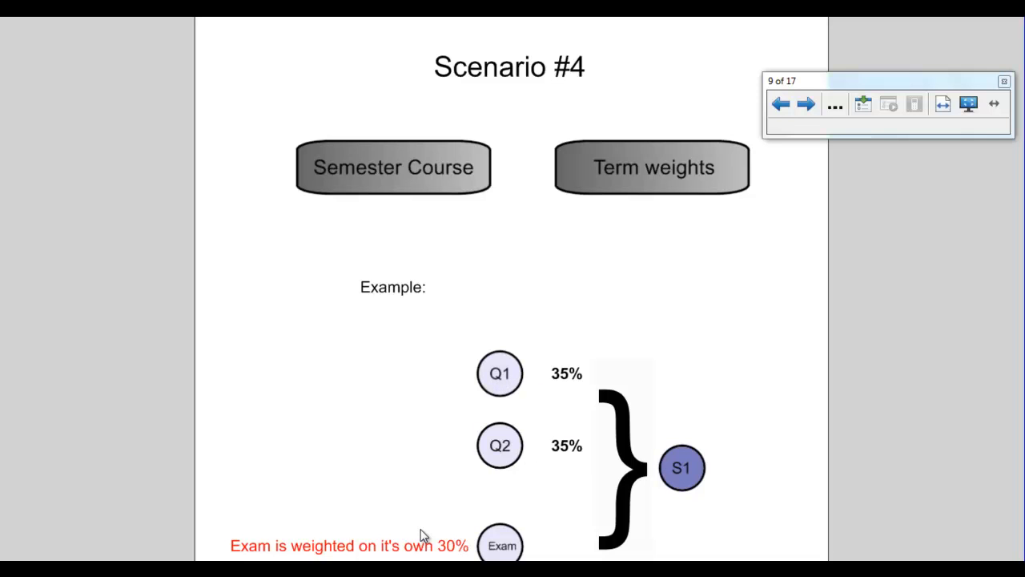
mouse_move(430, 478)
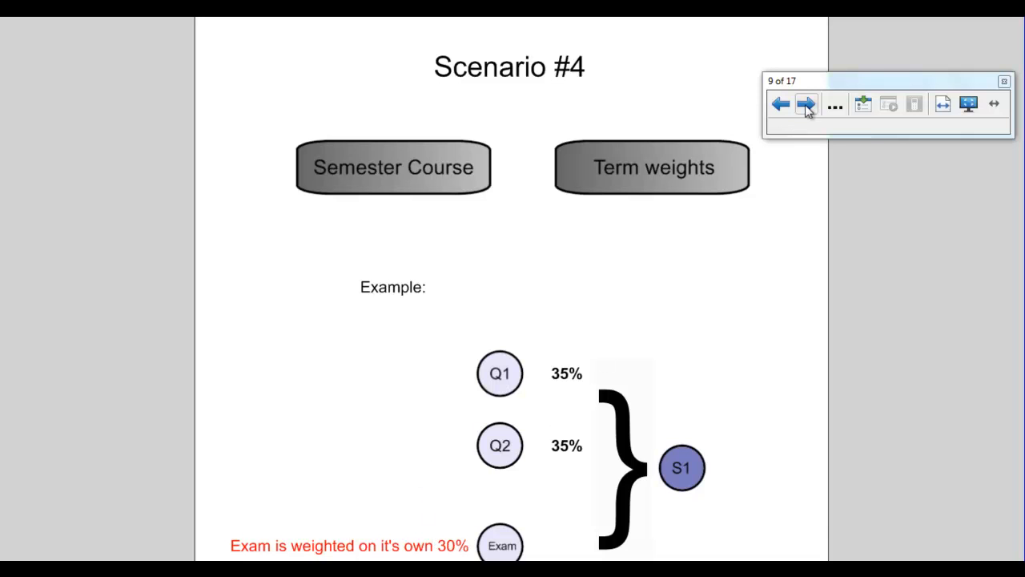
Step: Advance to page 10 of the scenario guide explaining the Total Points method
click(805, 104)
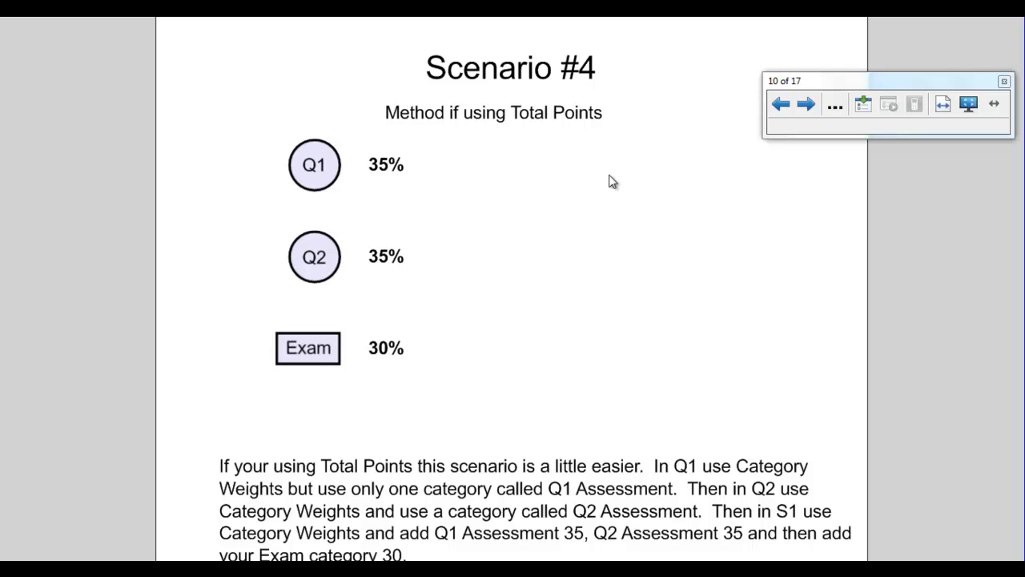
mouse_move(493, 172)
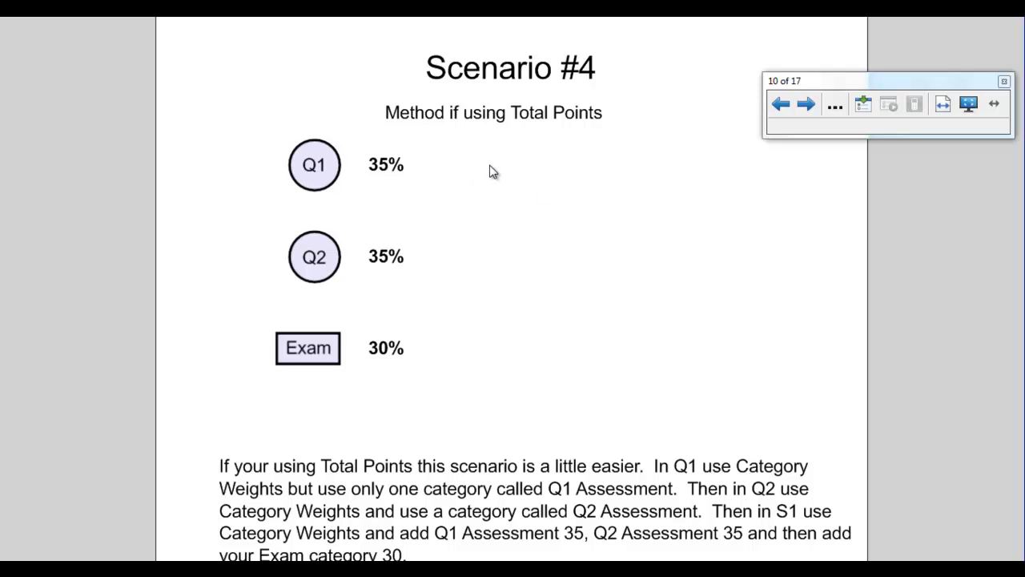
mouse_move(329, 173)
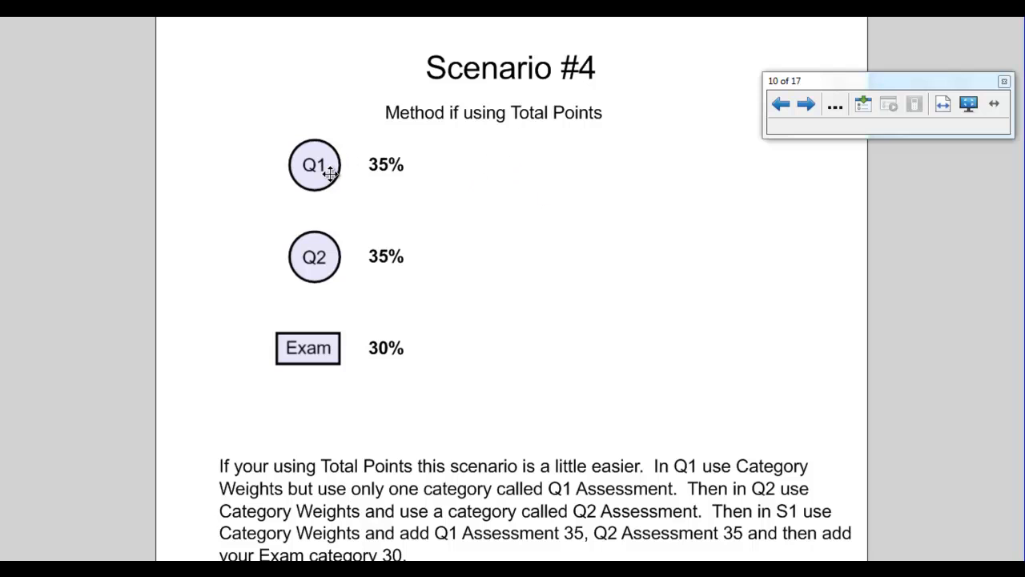
mouse_move(348, 252)
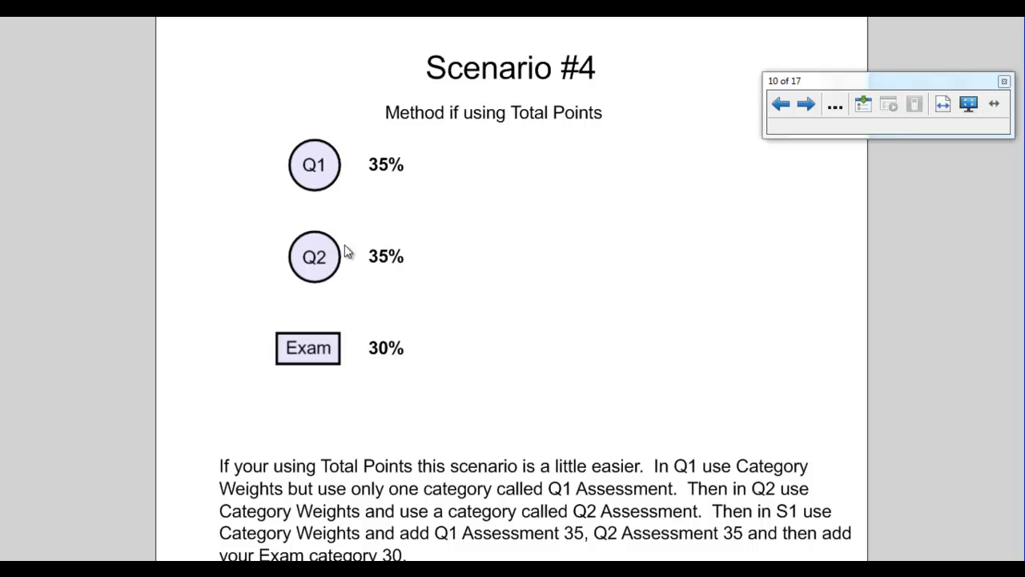
mouse_move(343, 339)
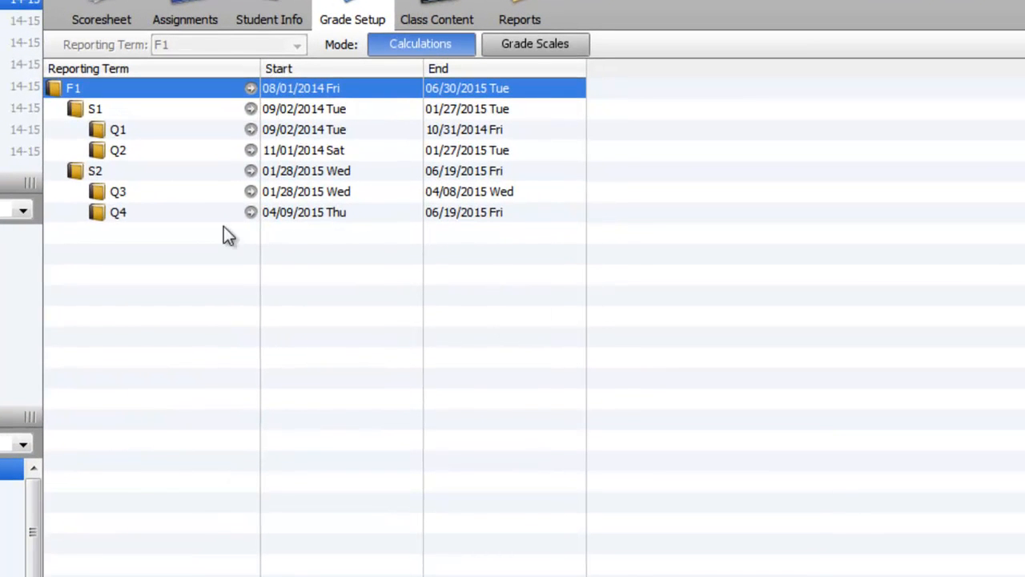
mouse_move(157, 205)
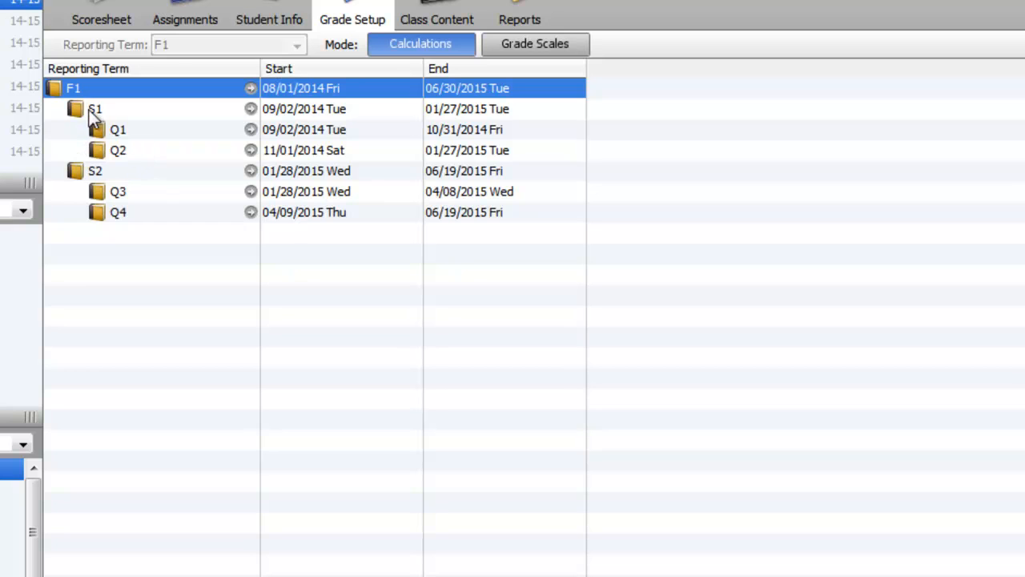
mouse_move(109, 120)
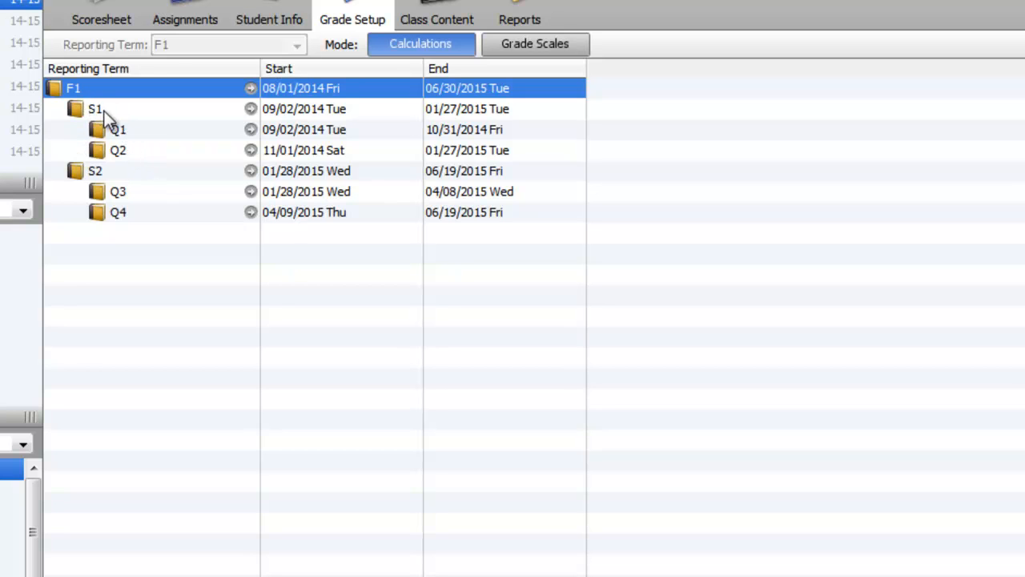
mouse_move(141, 141)
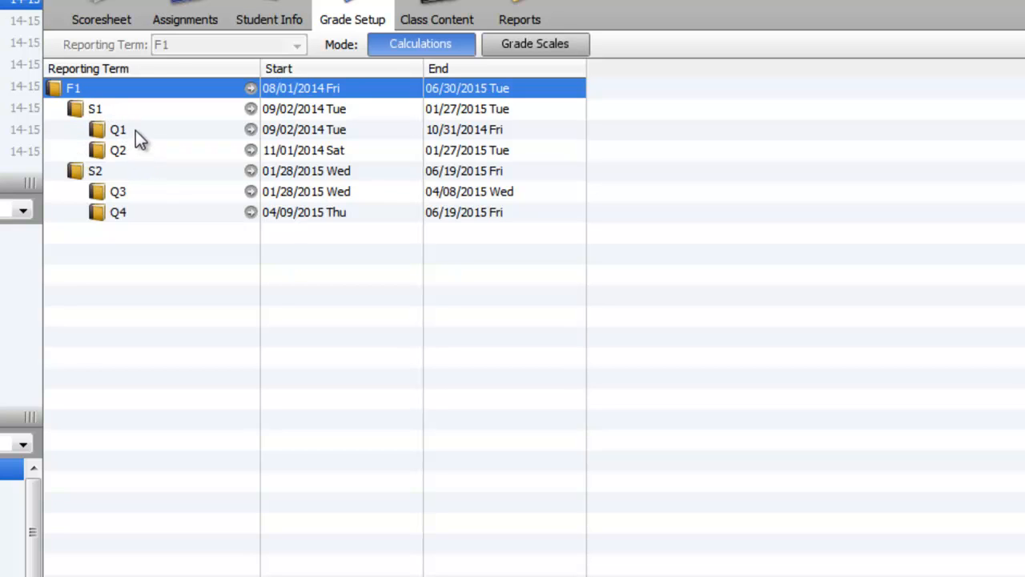
Step: Show Q1's final-grade calculation settings, currently set to Total points
click(119, 128)
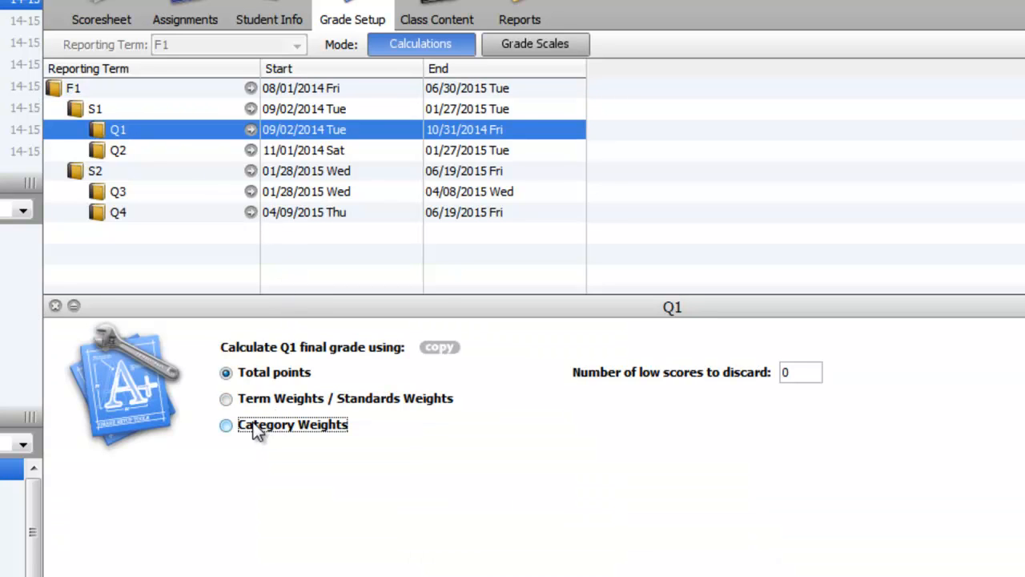
Step: Switch Q1 to Category Weights and add the Q1 Assessment category
click(226, 424)
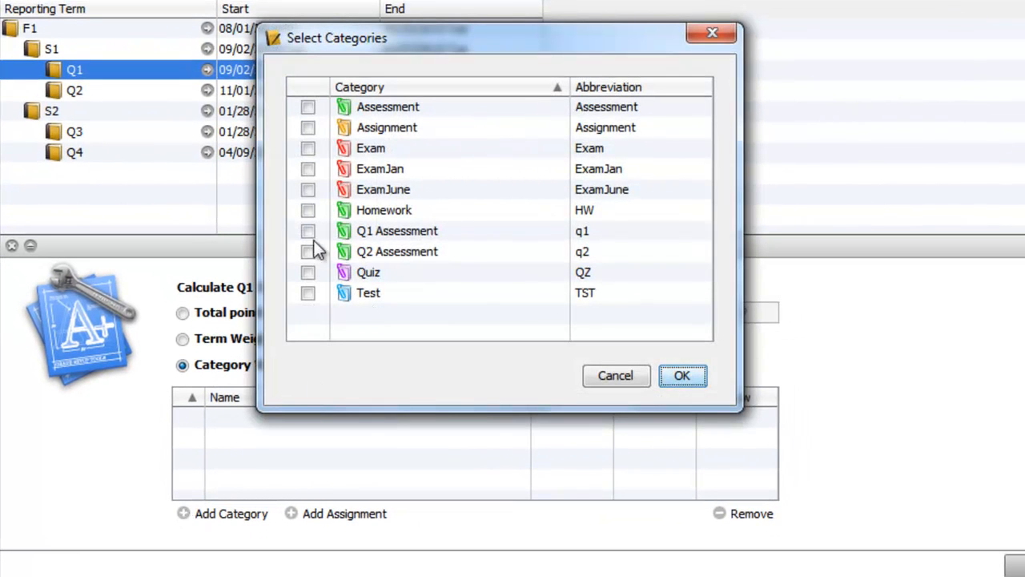
click(307, 231)
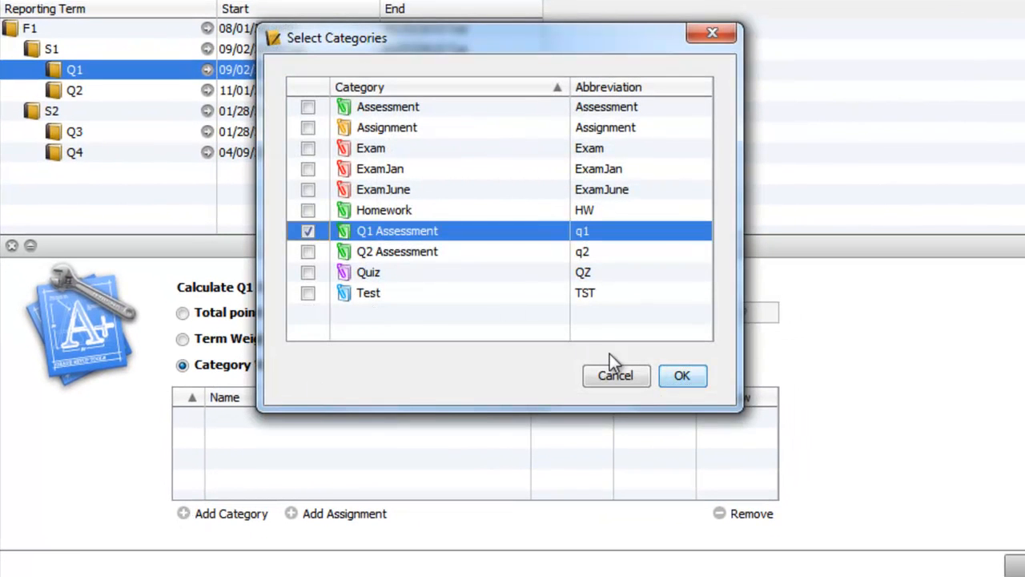
click(683, 375)
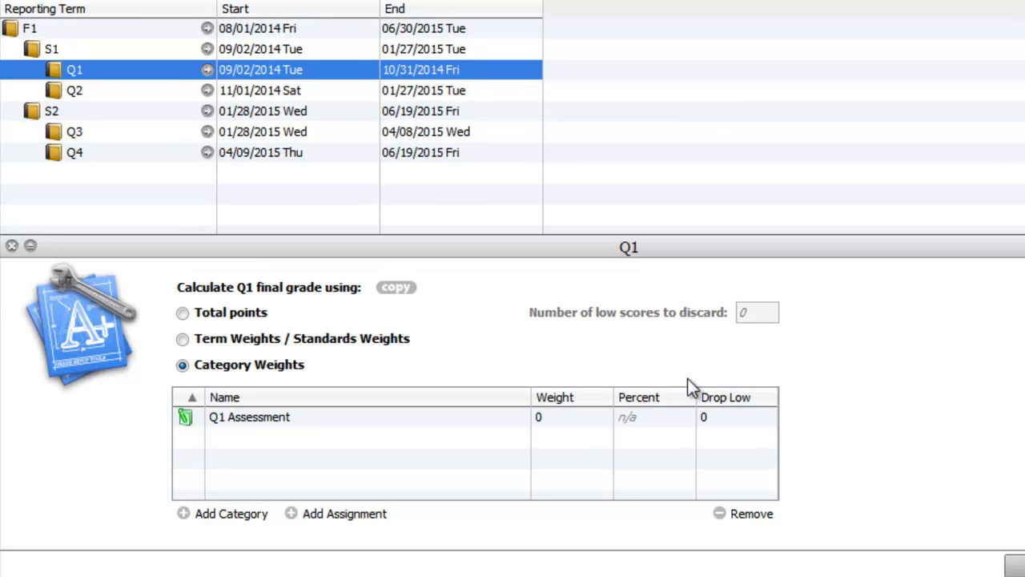
mouse_move(676, 385)
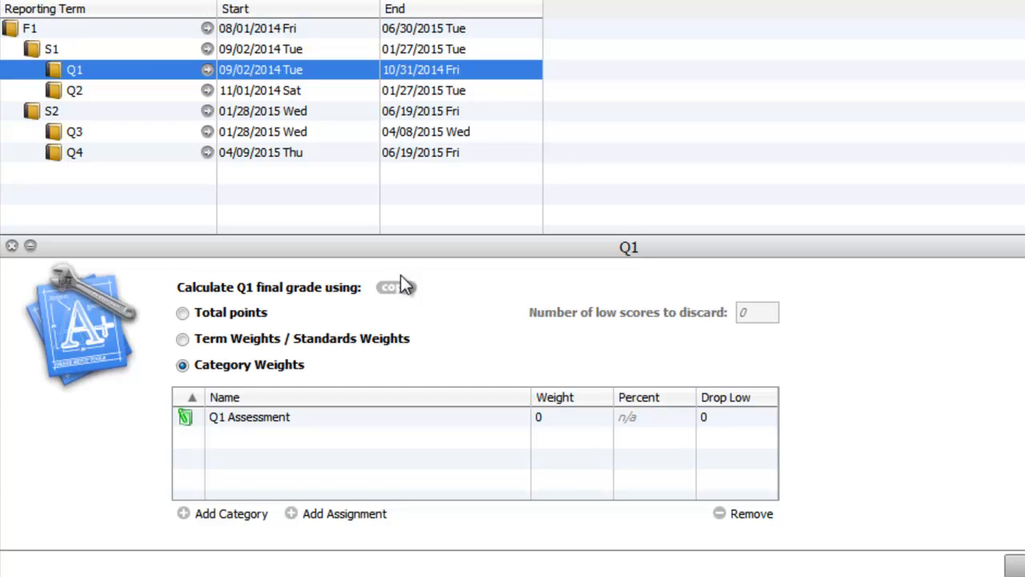
mouse_move(223, 77)
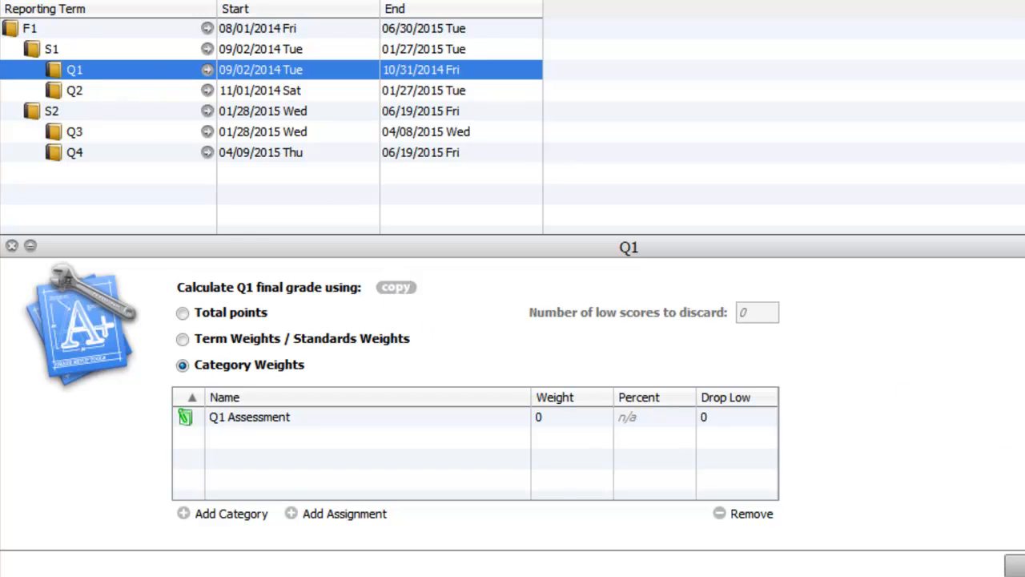
Step: Switch Q2 to Category Weights and add Q2 Assessment weighted 100
click(74, 89)
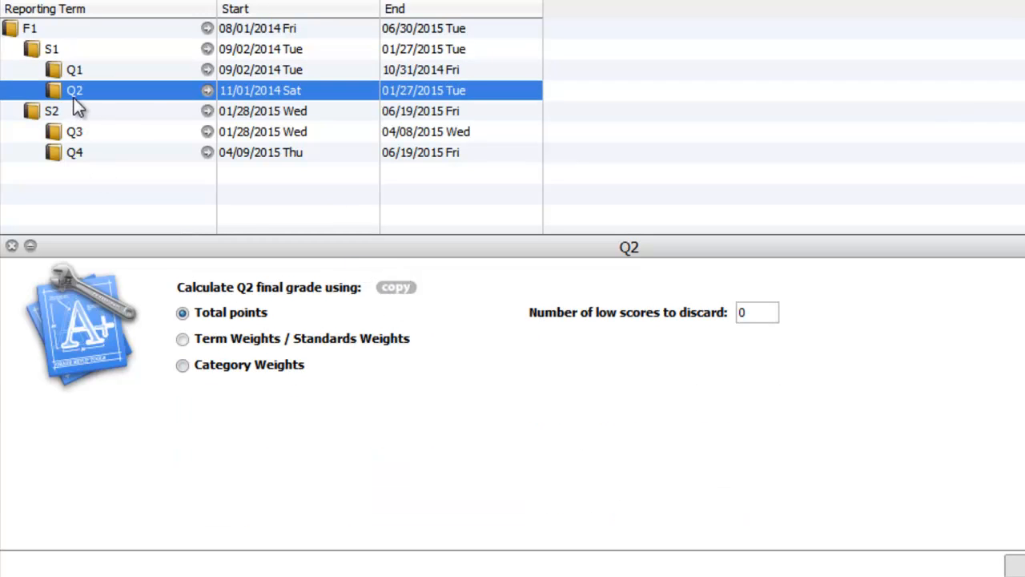
click(183, 365)
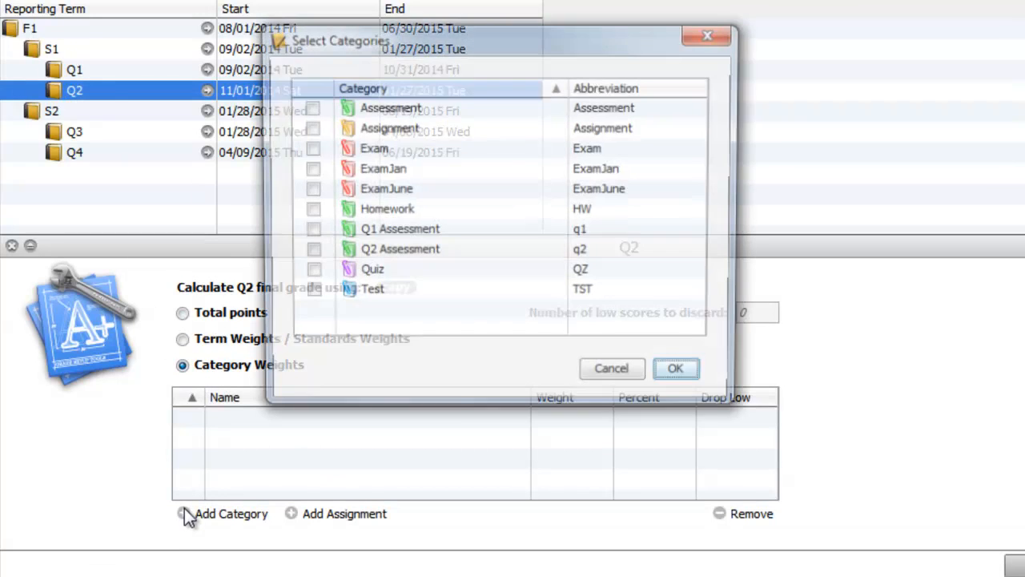
click(308, 251)
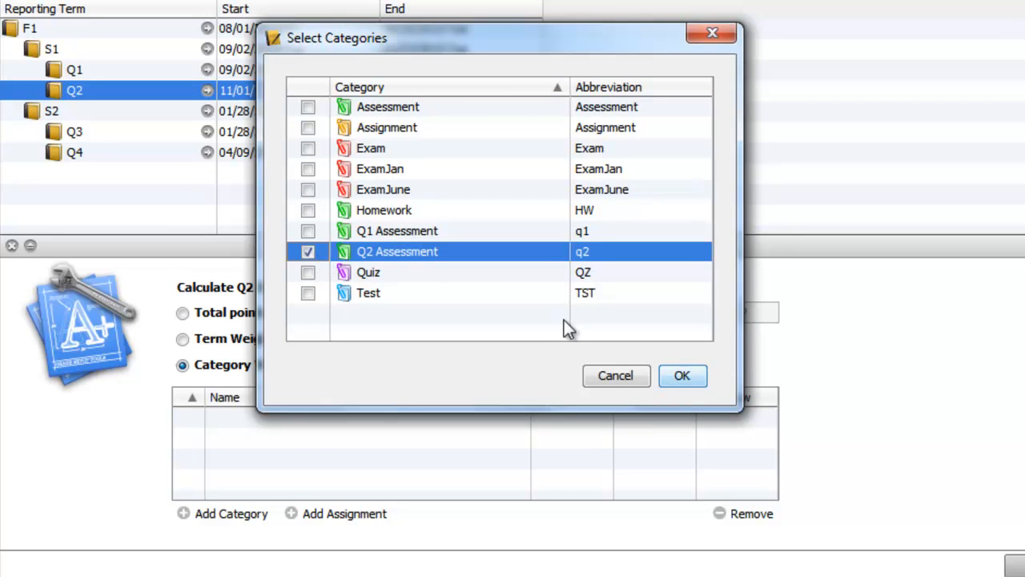
click(683, 375)
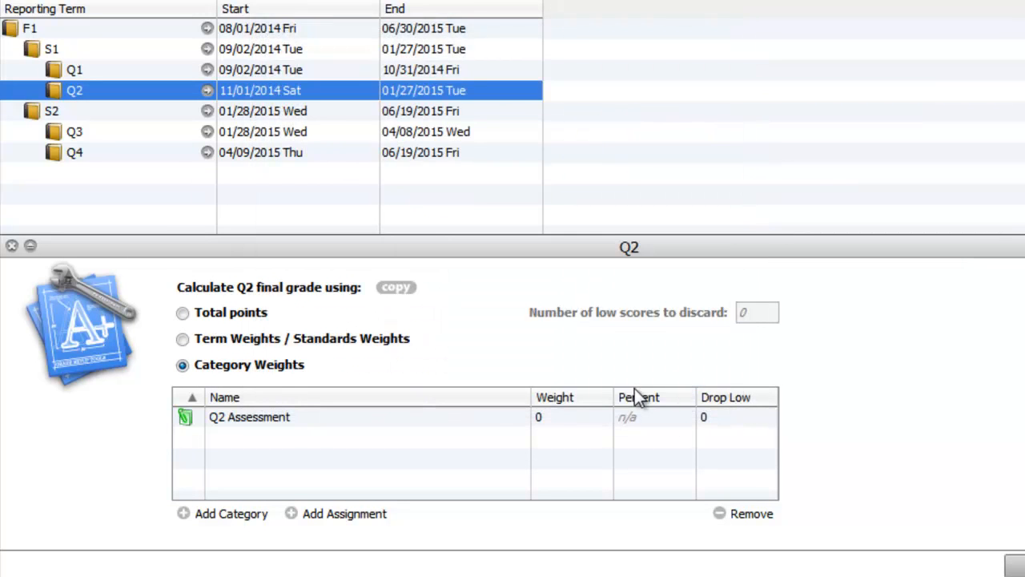
text(100)
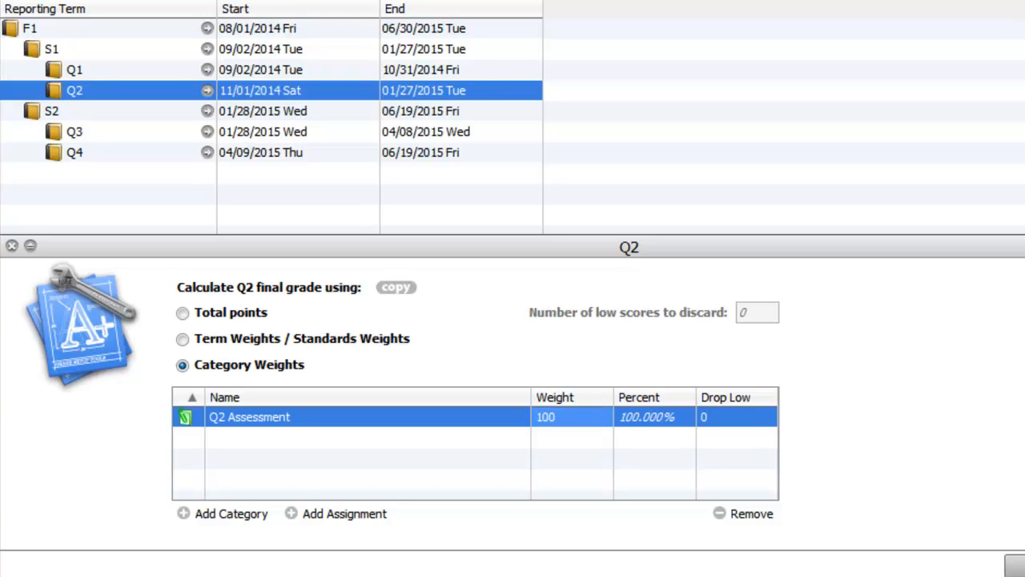
Step: Weight Q1 Assessment at 100 in Q1, then review Q2's weights
click(73, 71)
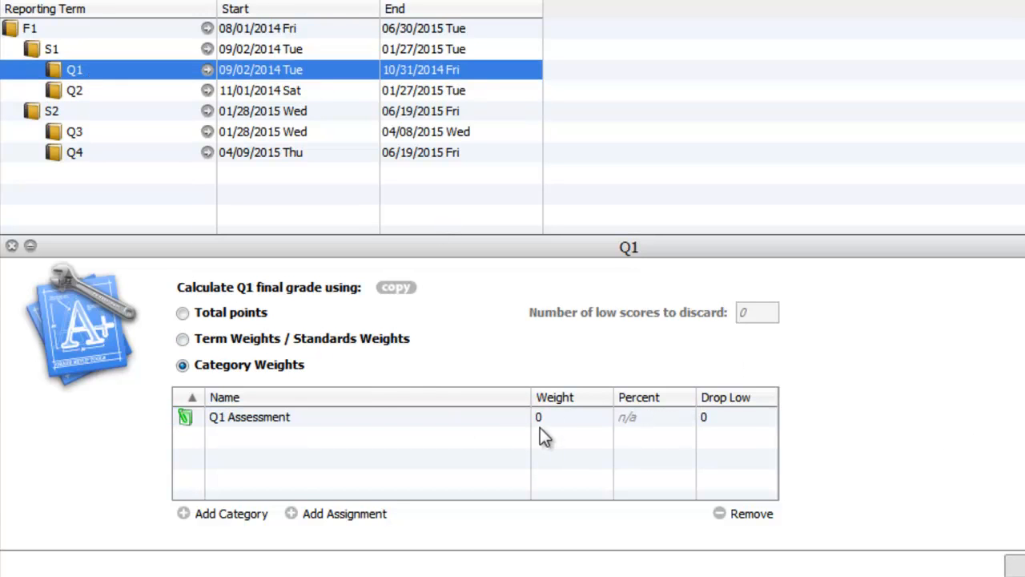
text(100)
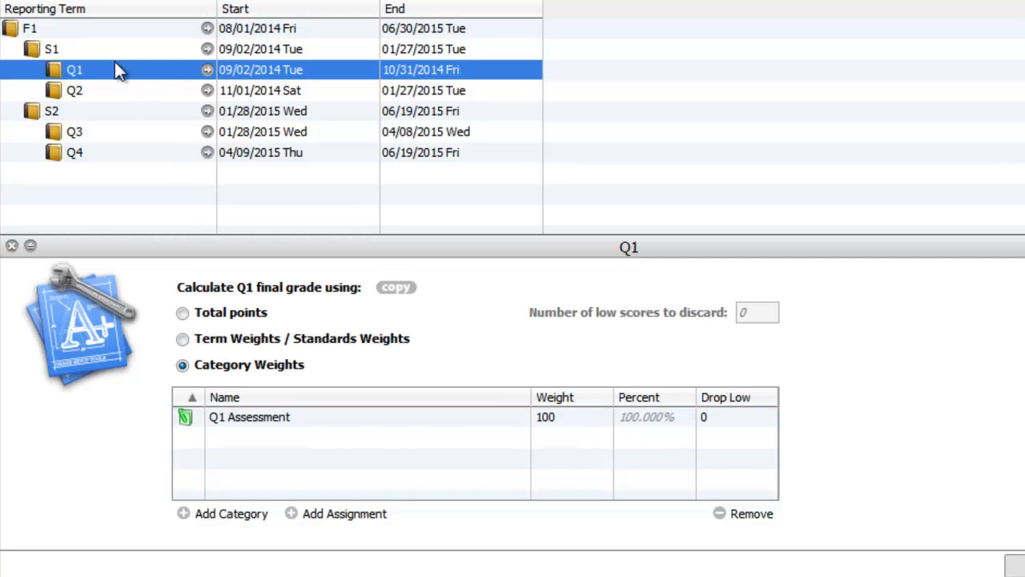
click(74, 90)
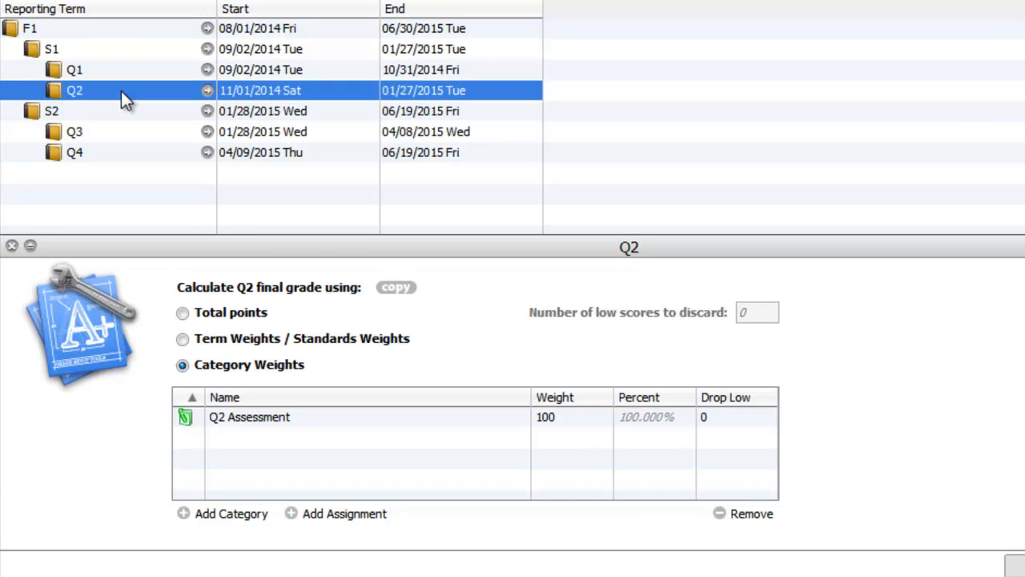
mouse_move(88, 62)
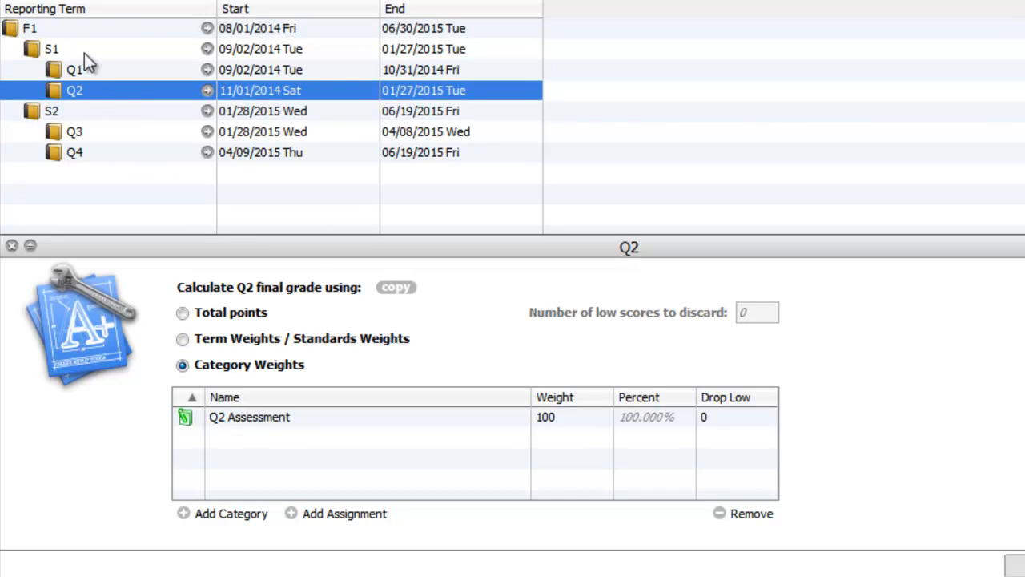
Step: Switch S1 to Category Weights and add Exam, Q1 Assessment and Q2 Assessment
click(51, 48)
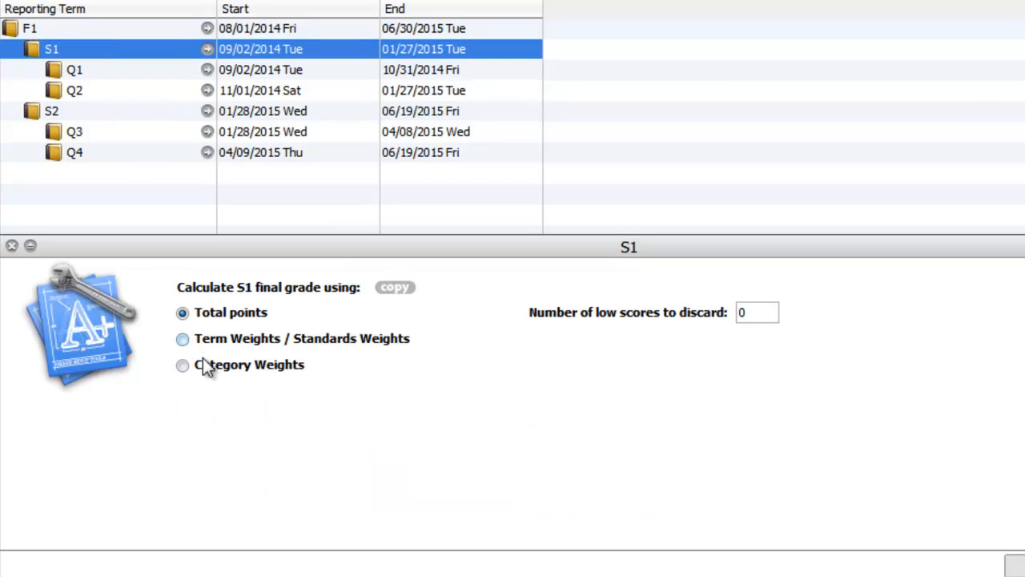
click(183, 365)
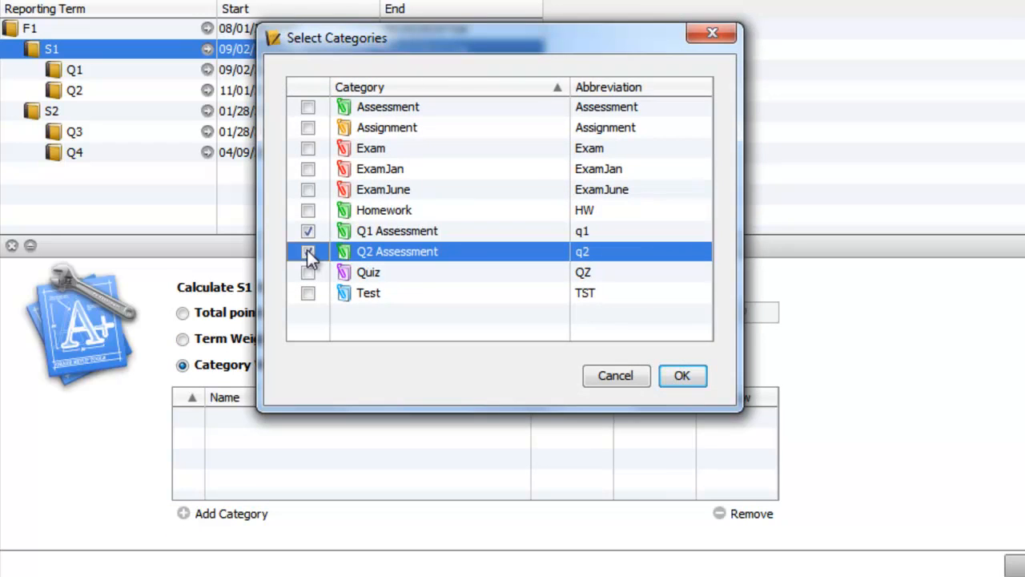
click(308, 147)
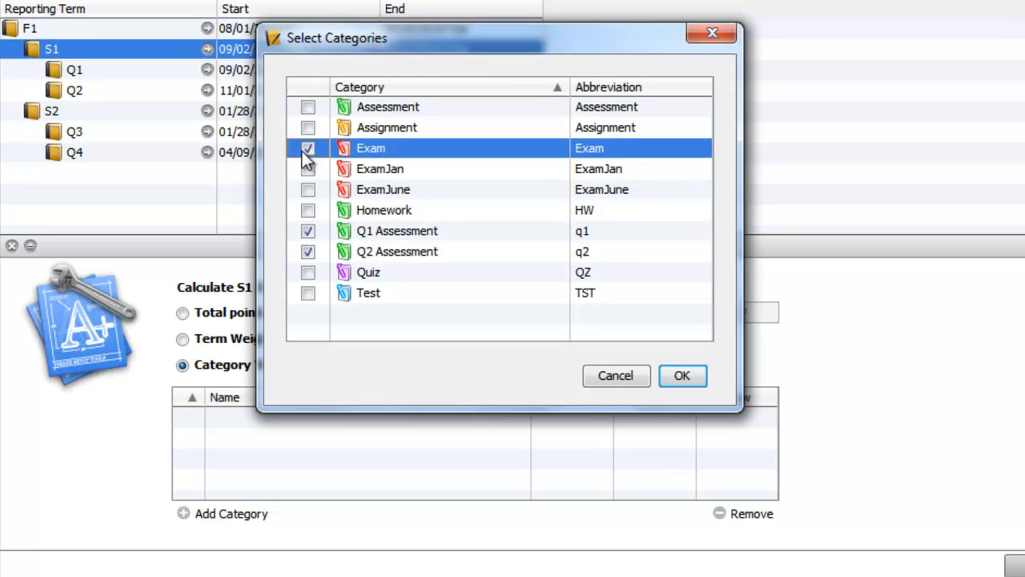
click(683, 375)
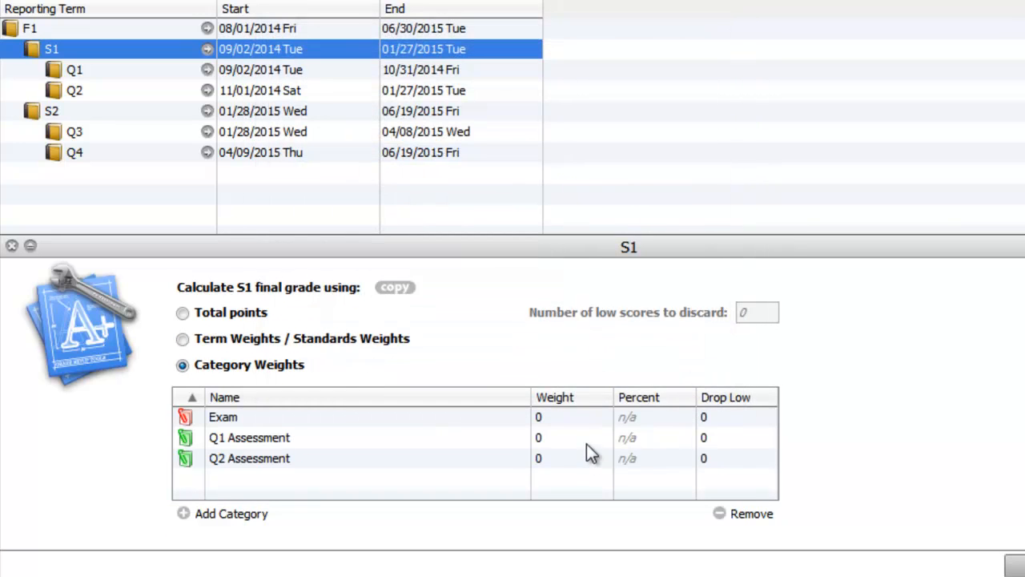
Step: Enter S1 weights: Exam 30, Q1 Assessment 35, Q2 Assessment 35
text(35)
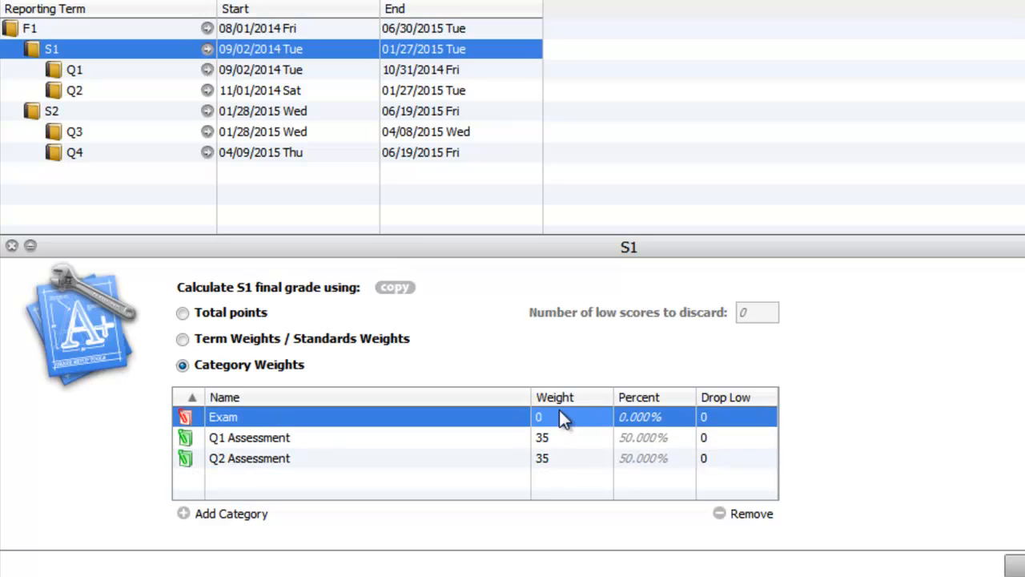
text(30)
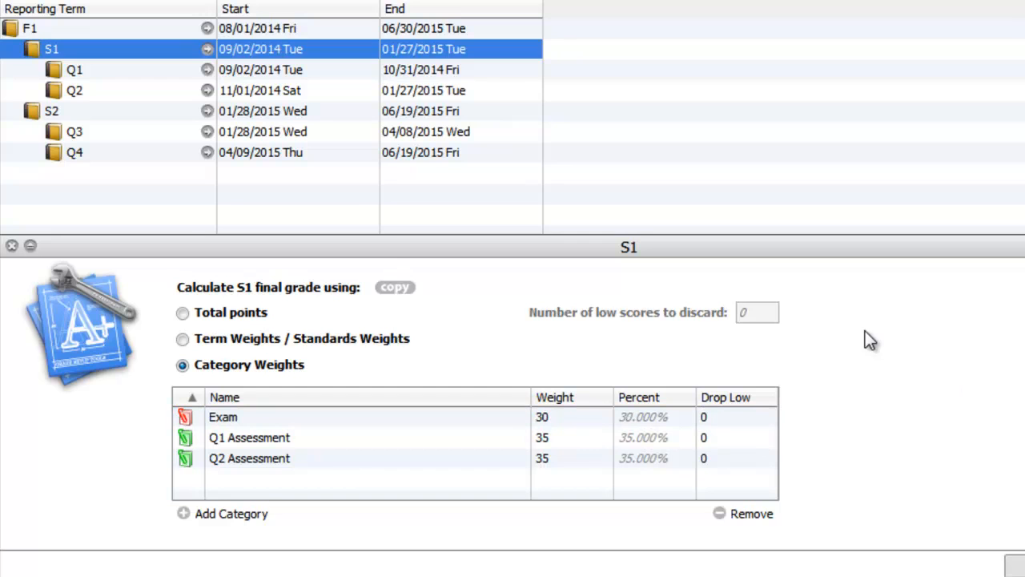
mouse_move(471, 313)
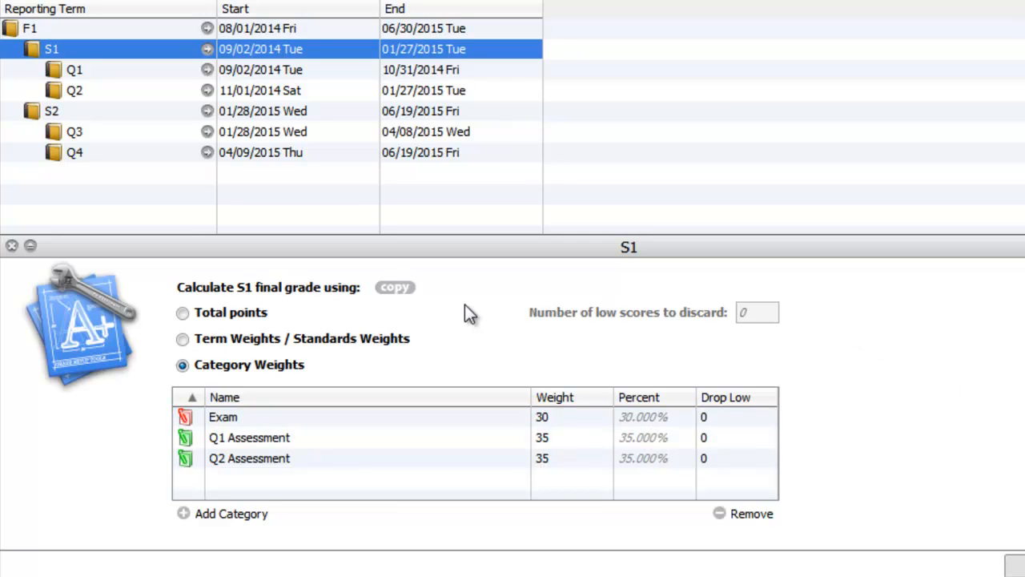